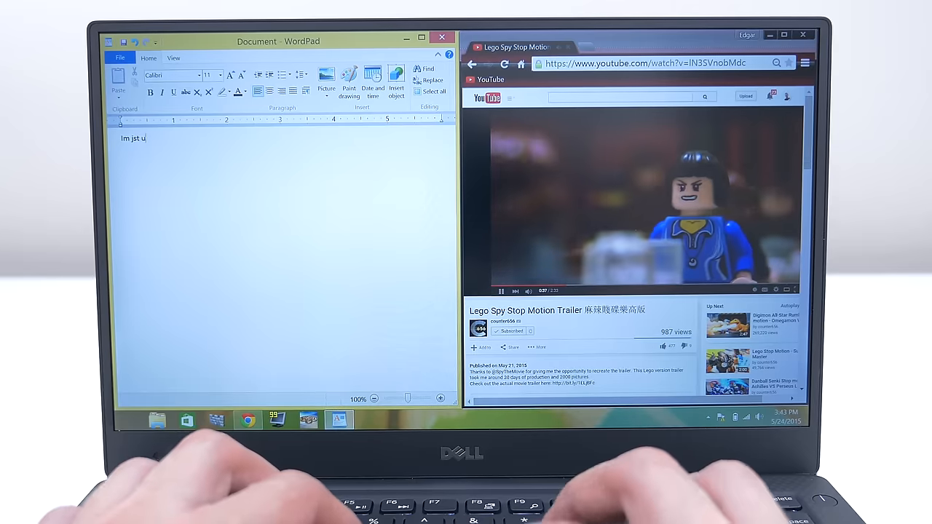
Fill the first WordPad line with random keyboard-test letters such as 'wj lkejr lk;jasdfkl'
{"action": "type", "text": "wj lkejr lk;jasdfkl j;z.kfj"}
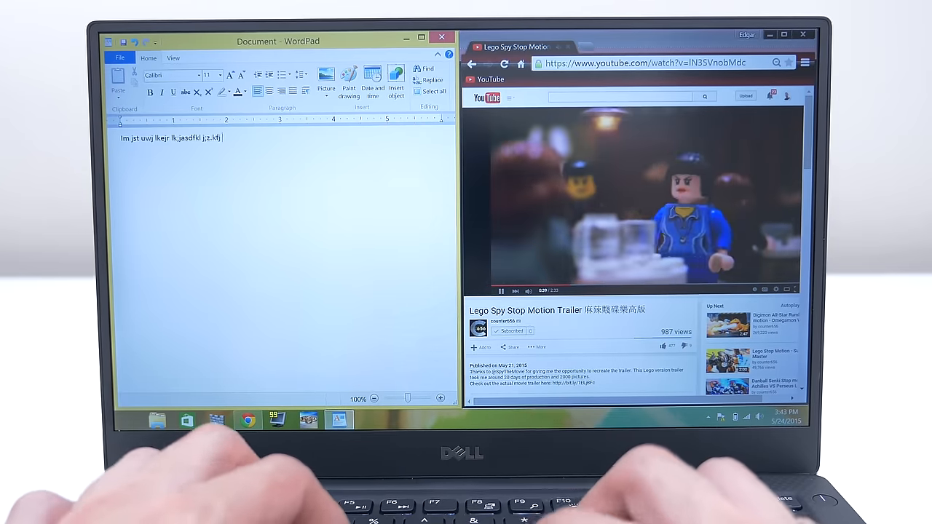
{"action": "type", "text": ".zc jlkjei jrei js"}
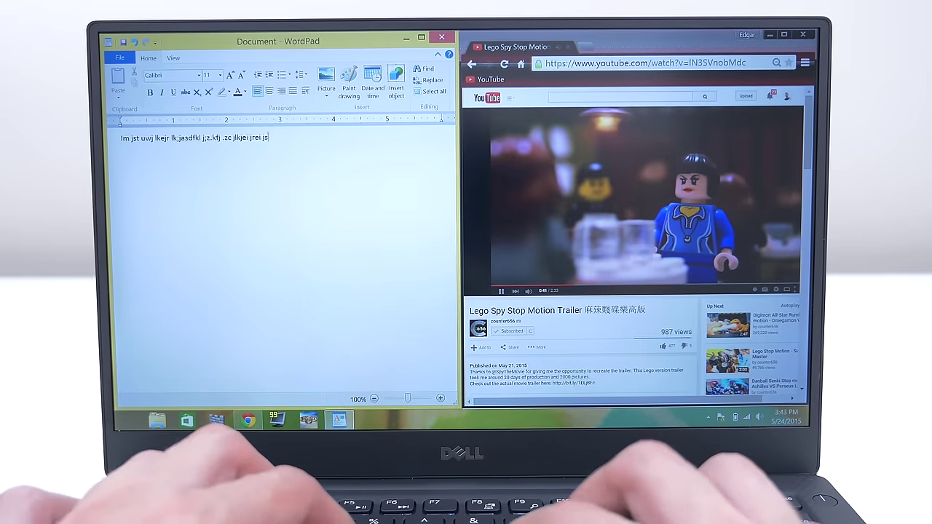
{"action": "type", "text": "jskld jdkslfkj kdidiej jek isjvk"}
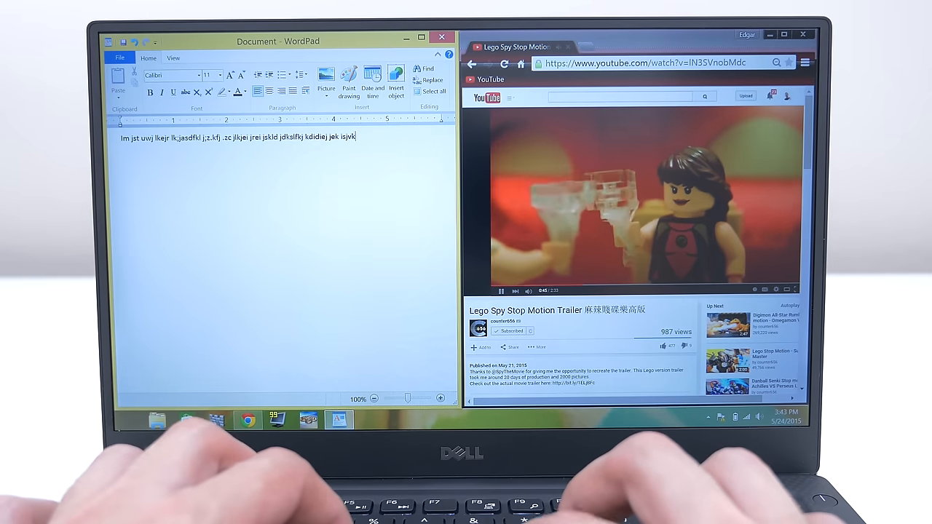
{"action": "type", "text": "js"}
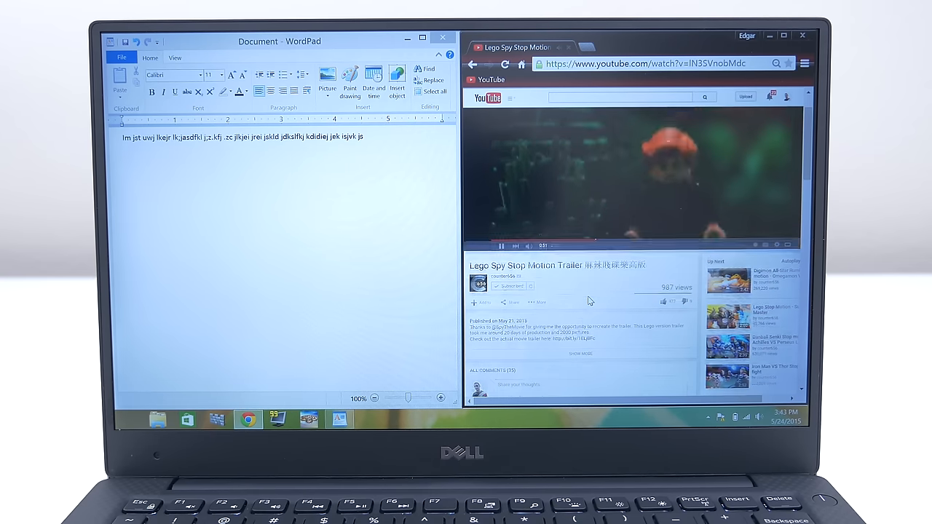
Scroll down the Lego Spy Stop Motion Trailer page to the comments, then back up slightly
{"action": "scroll", "scroll_direction": "down", "scroll_amount": 3}
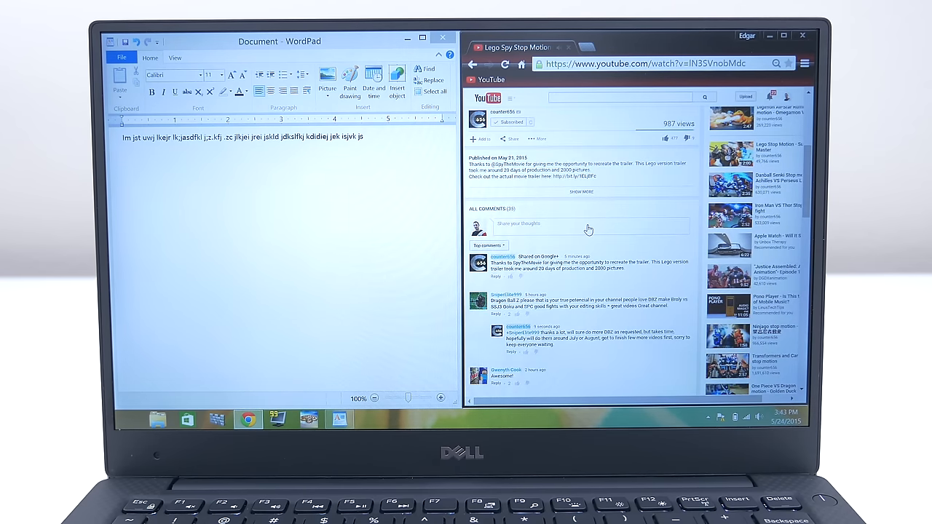
{"action": "scroll", "scroll_direction": "down", "scroll_amount": 3}
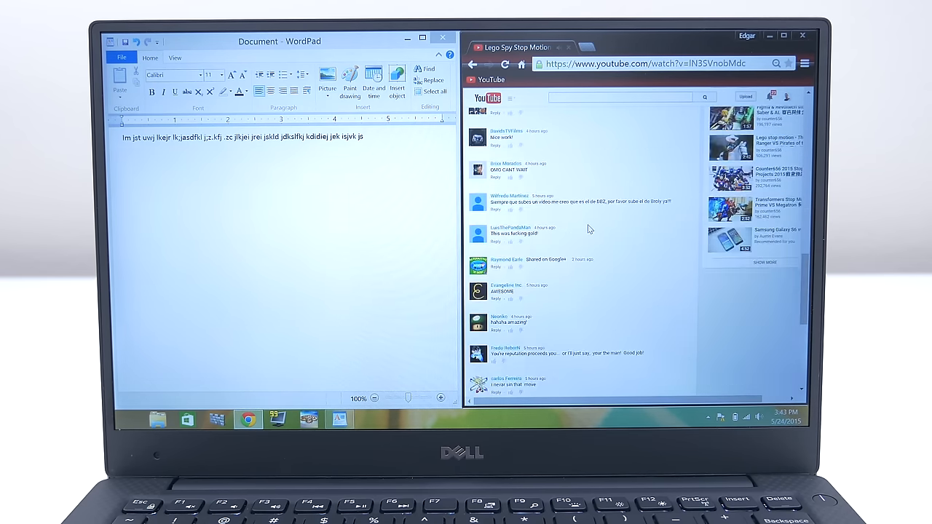
{"action": "scroll", "scroll_direction": "down", "scroll_amount": 3}
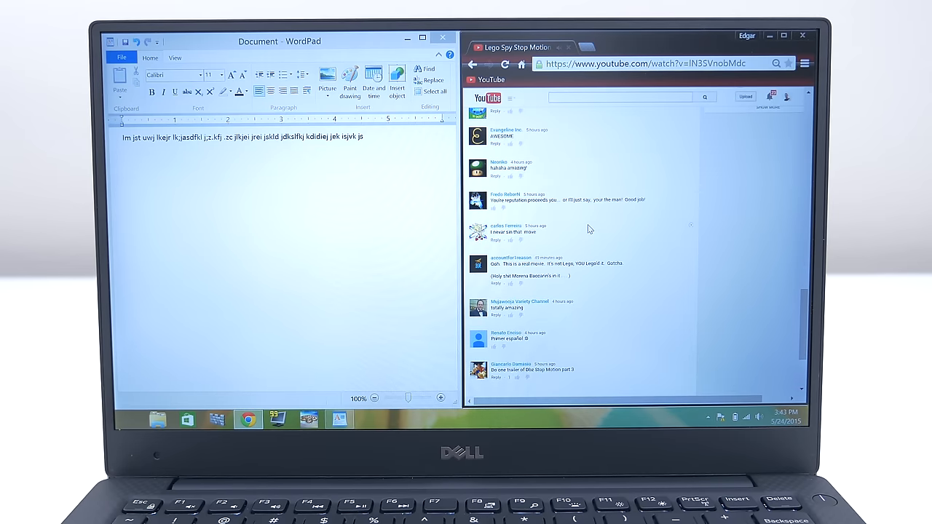
{"action": "scroll", "scroll_direction": "up", "scroll_amount": 3}
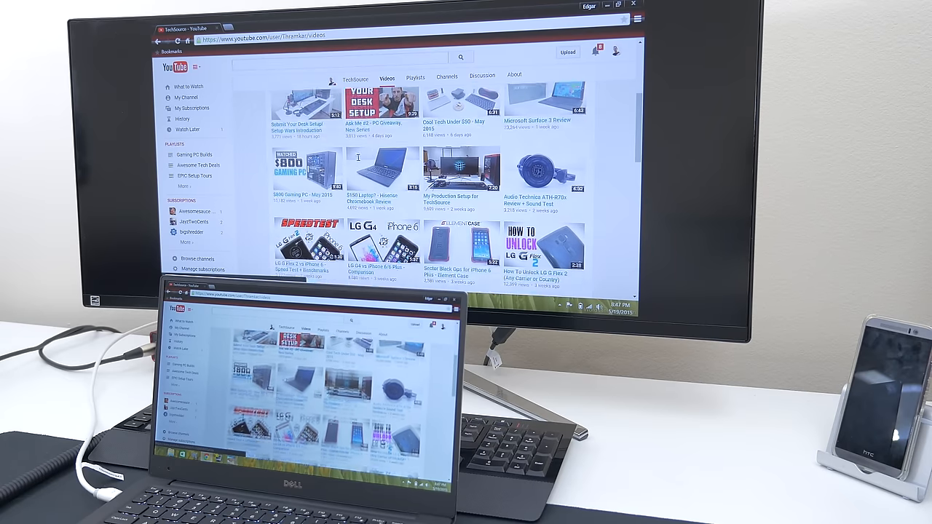
Write 'here seems to be no lag whatsoever...woohoo' as the input-lag test note
{"action": "scroll", "scroll_direction": "down", "scroll_amount": 3}
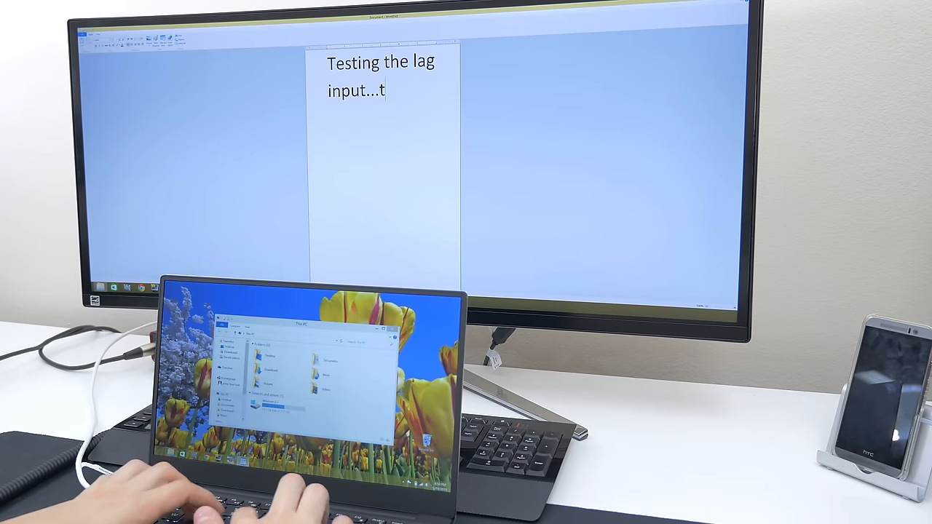
{"action": "type", "text": "here seems to be o"}
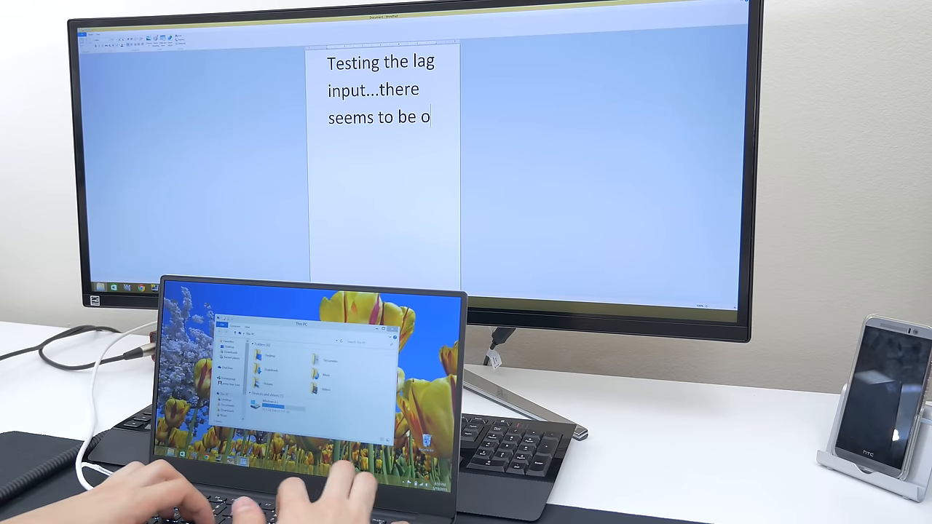
{"action": "type", "text": "no lag whatso"}
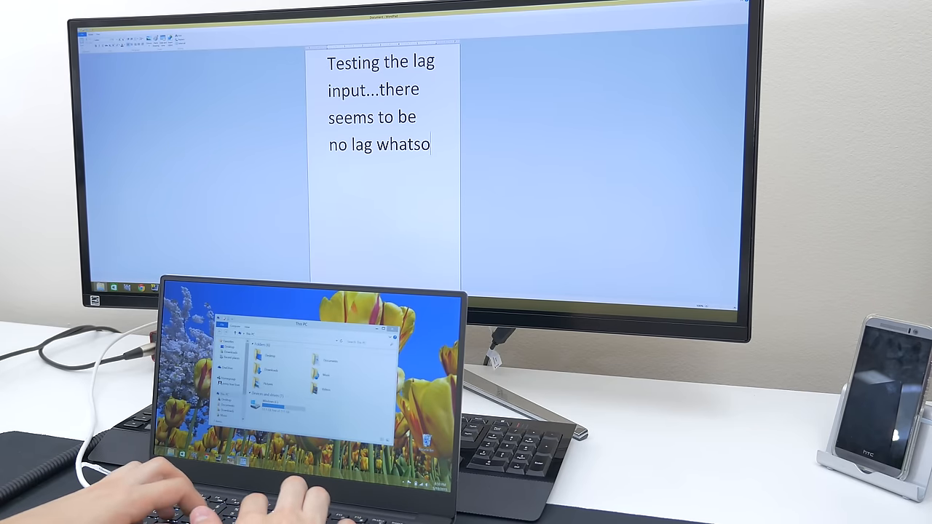
{"action": "type", "text": "ver...woohoo"}
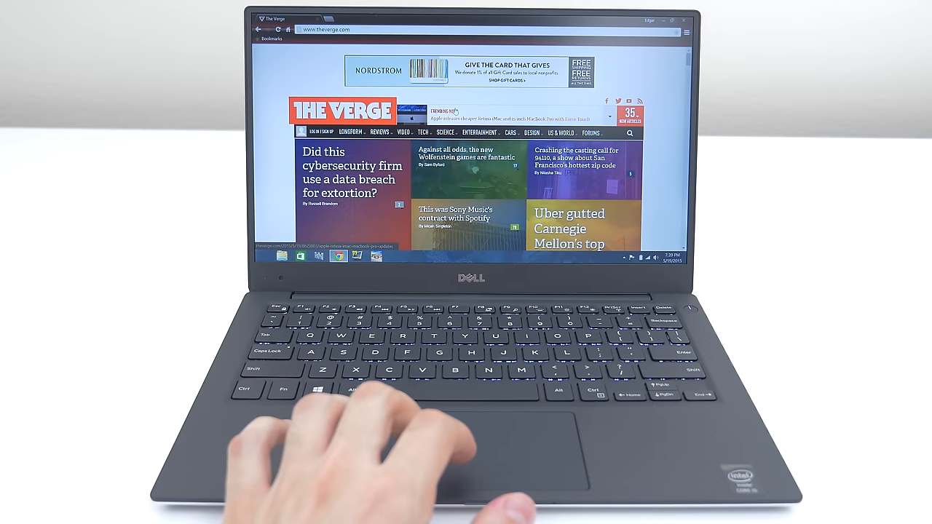
Scroll down The Verge homepage to its lower story listings
{"action": "scroll", "scroll_direction": "down", "scroll_amount": 3}
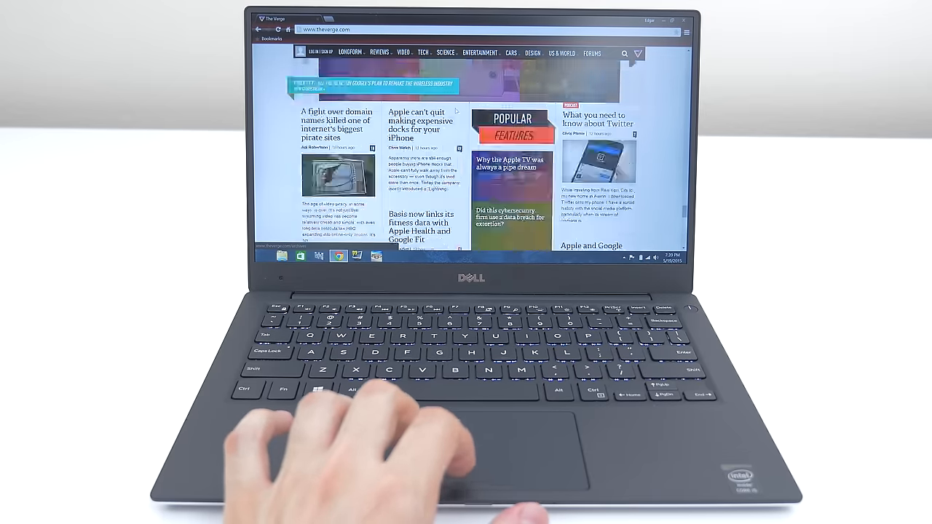
{"action": "scroll", "scroll_direction": "down", "scroll_amount": 3}
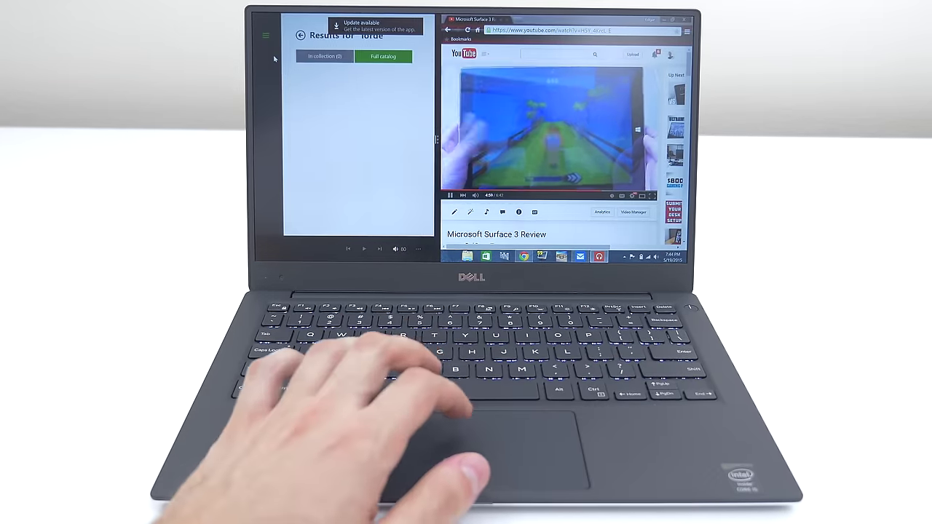
Bring the YouTube Surface 3 Review window into focus beside the snapped Store app
{"action": "left_click", "coordinate": [385, 55]}
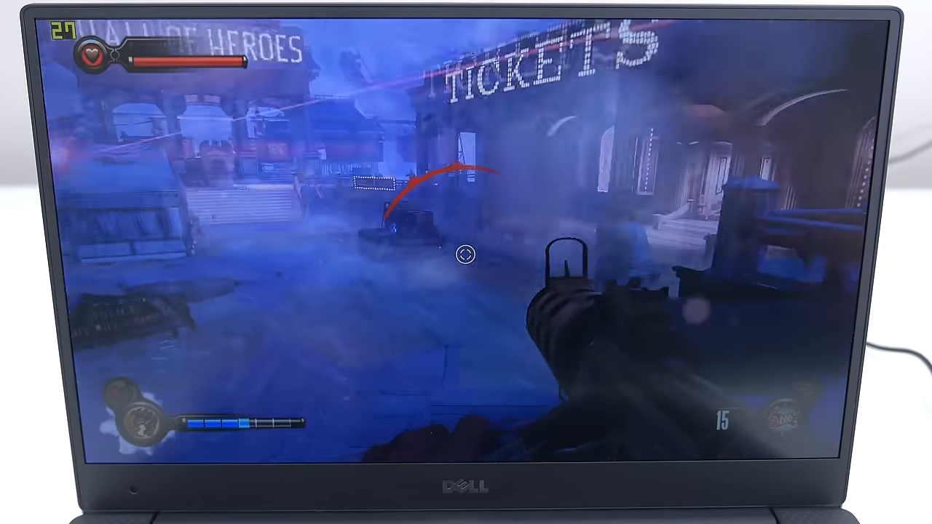
Aim down the weapon's sights facing the Hall of Heroes entrance
{"action": "key", "text": "z"}
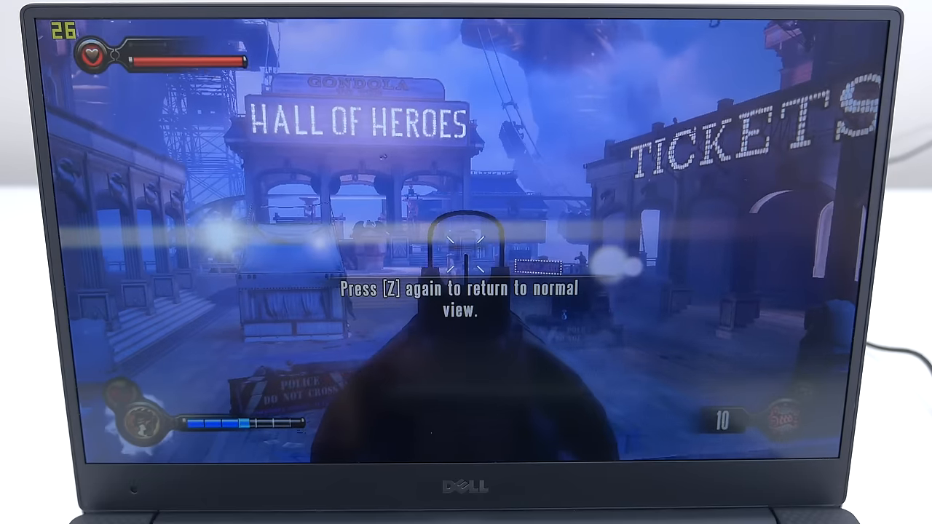